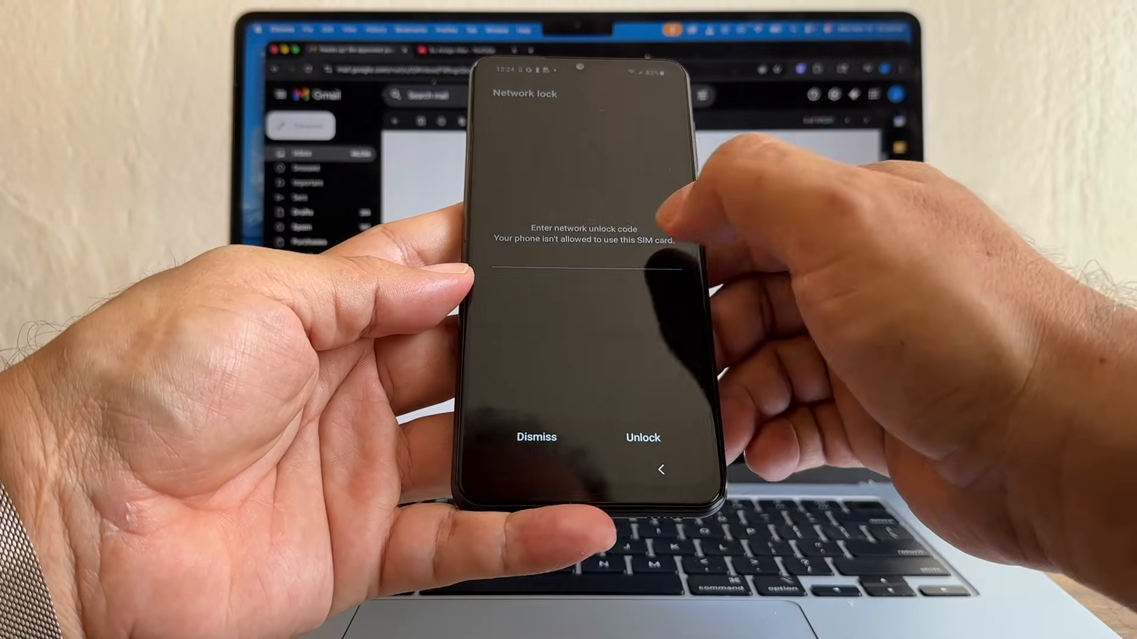
Enter a network unlock code and submit it; the phone rejects it as incorrect
{"action": "left_click", "coordinate": [569, 268]}
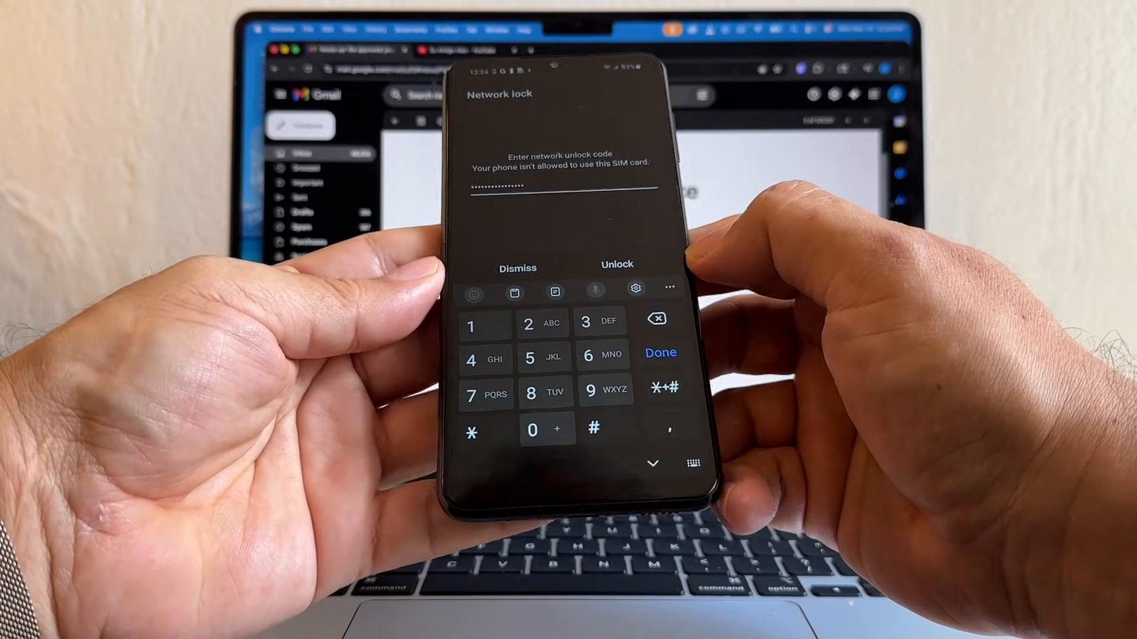
{"action": "left_click", "coordinate": [616, 263]}
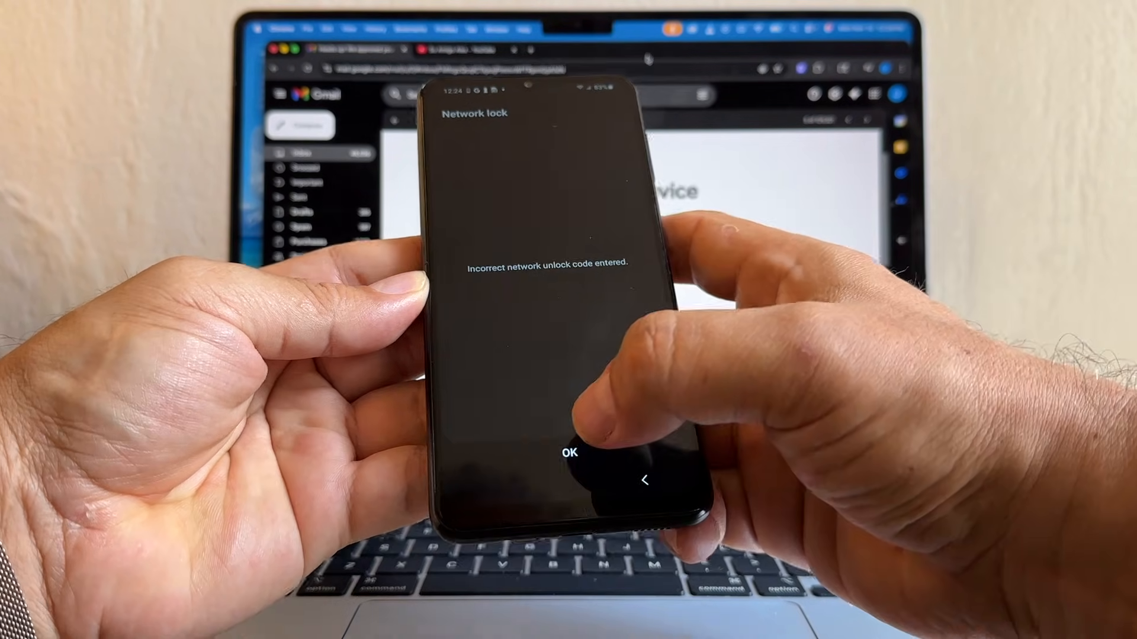
Dismiss the incorrect-code message with OK
{"action": "left_click", "coordinate": [570, 452]}
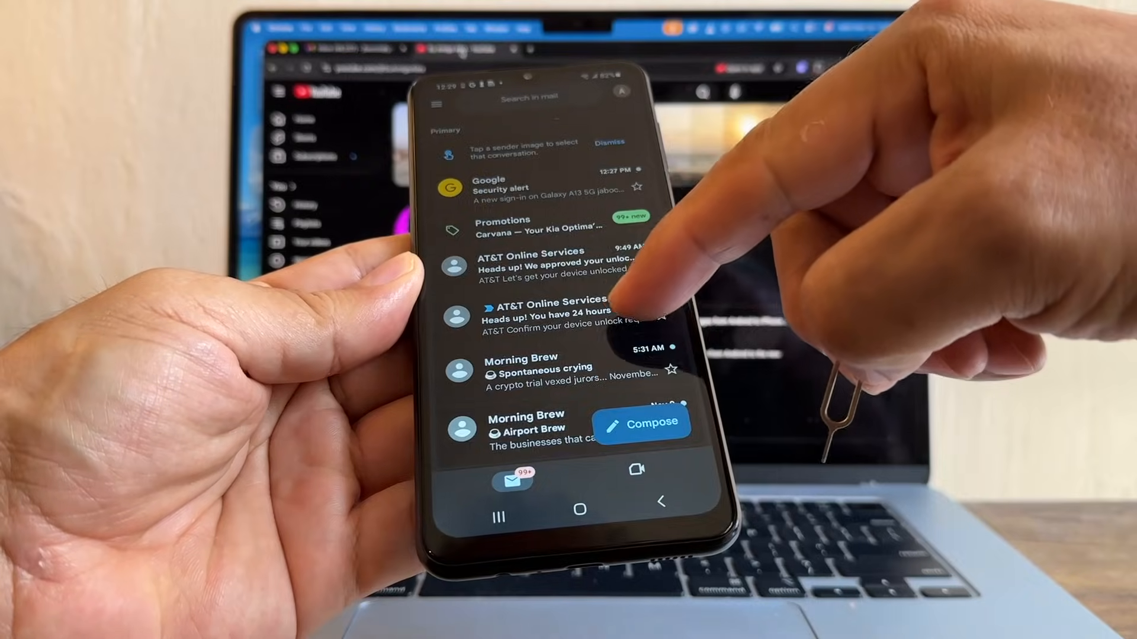
{"action": "left_click", "coordinate": [555, 312]}
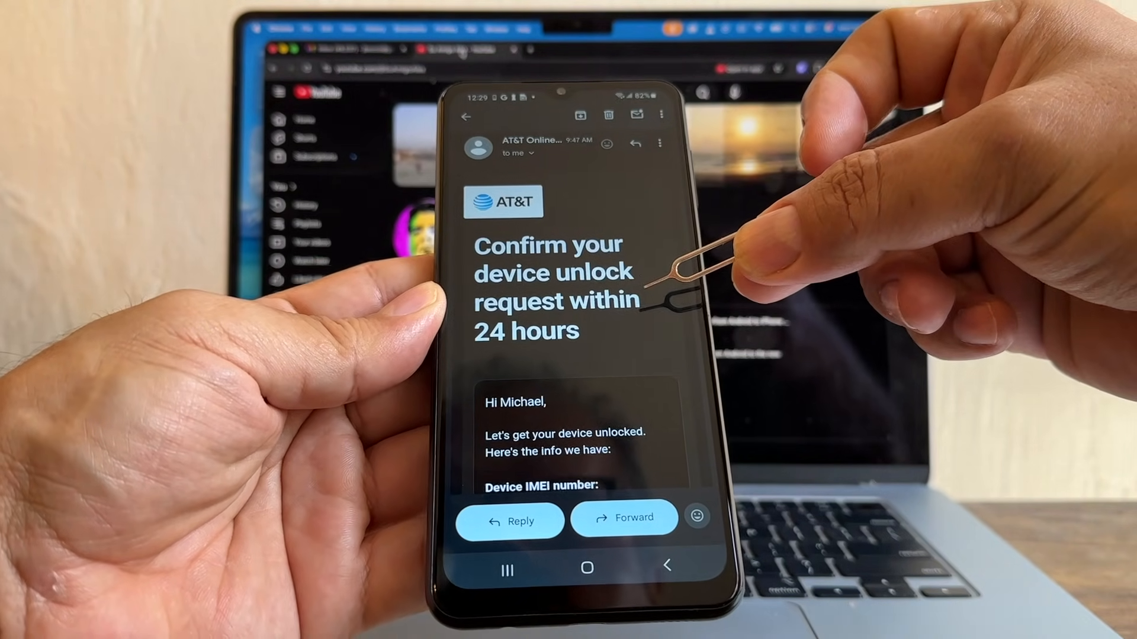
{"action": "scroll", "scroll_direction": "down", "scroll_amount": 3}
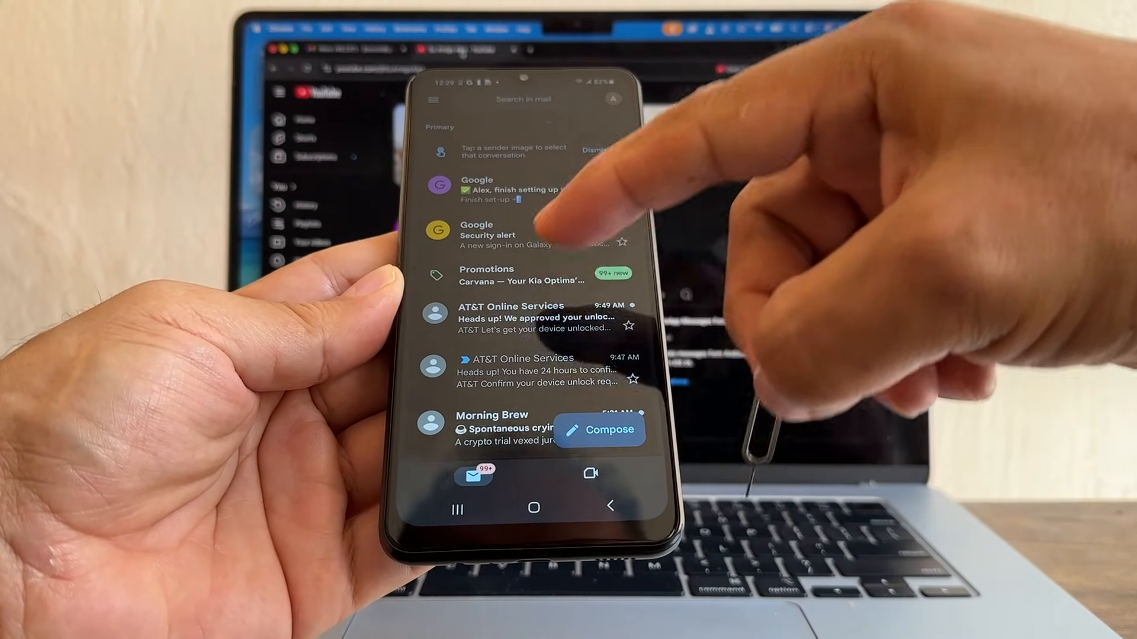
View AT&T's 'We approved your unlock request' email and scroll to its unlock code
{"action": "left_click", "coordinate": [537, 318]}
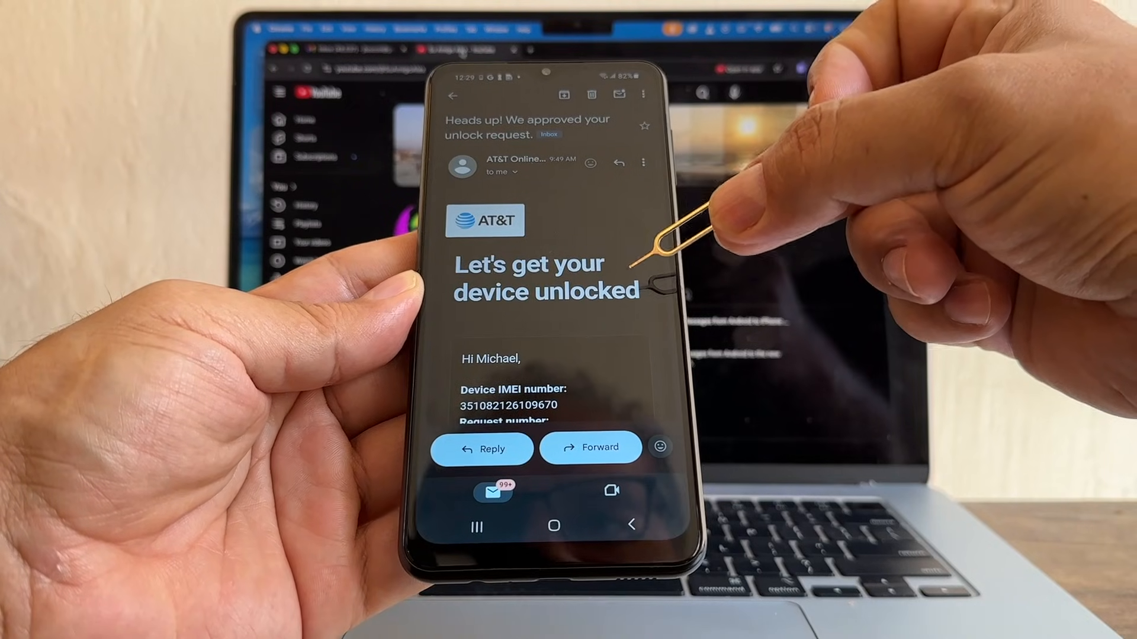
{"action": "scroll", "scroll_direction": "down", "scroll_amount": 3}
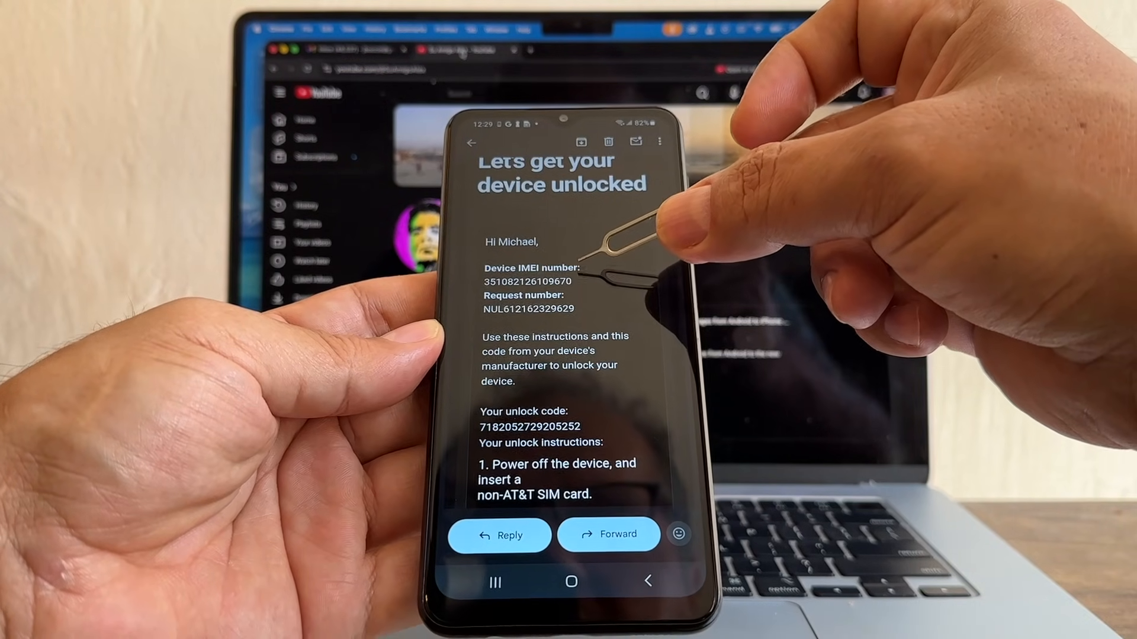
{"action": "scroll", "scroll_direction": "down", "scroll_amount": 3}
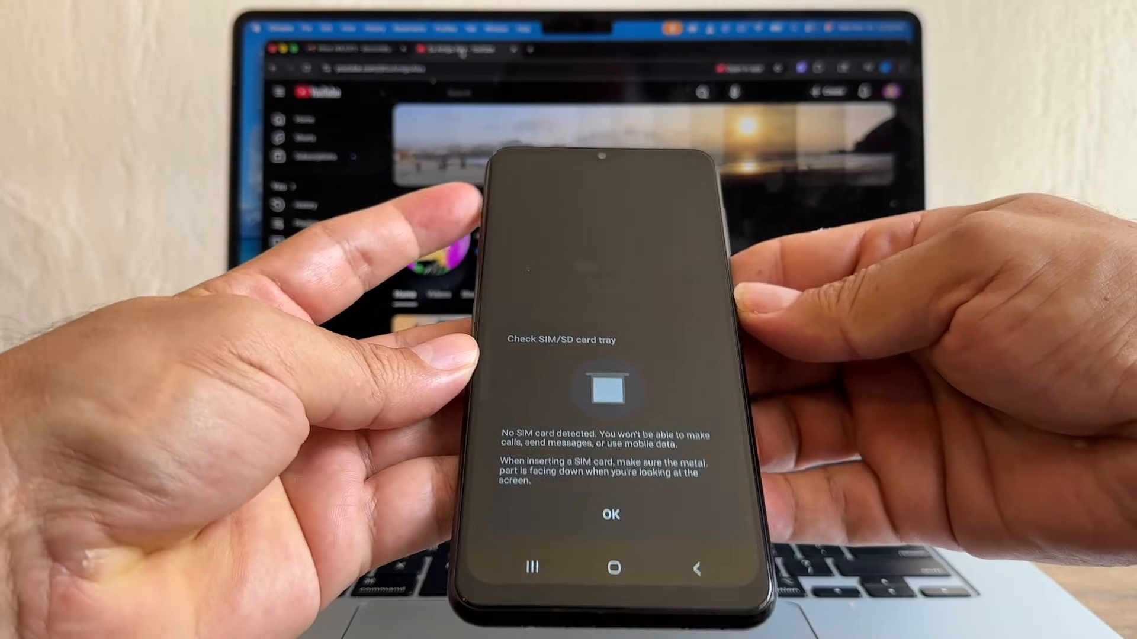
Dismiss the 'Check SIM/SD card tray' no-SIM warning with OK
{"action": "left_click", "coordinate": [611, 513]}
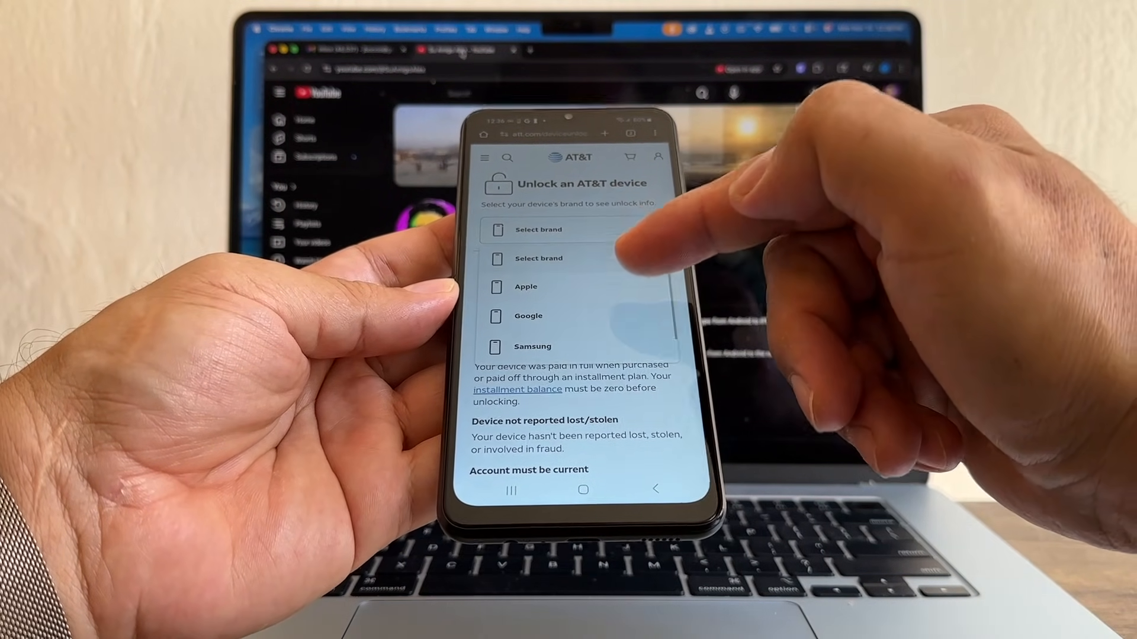
Choose Samsung as brand, answer no AT&T number, browse the form, and reopen the brand list
{"action": "left_click", "coordinate": [530, 346]}
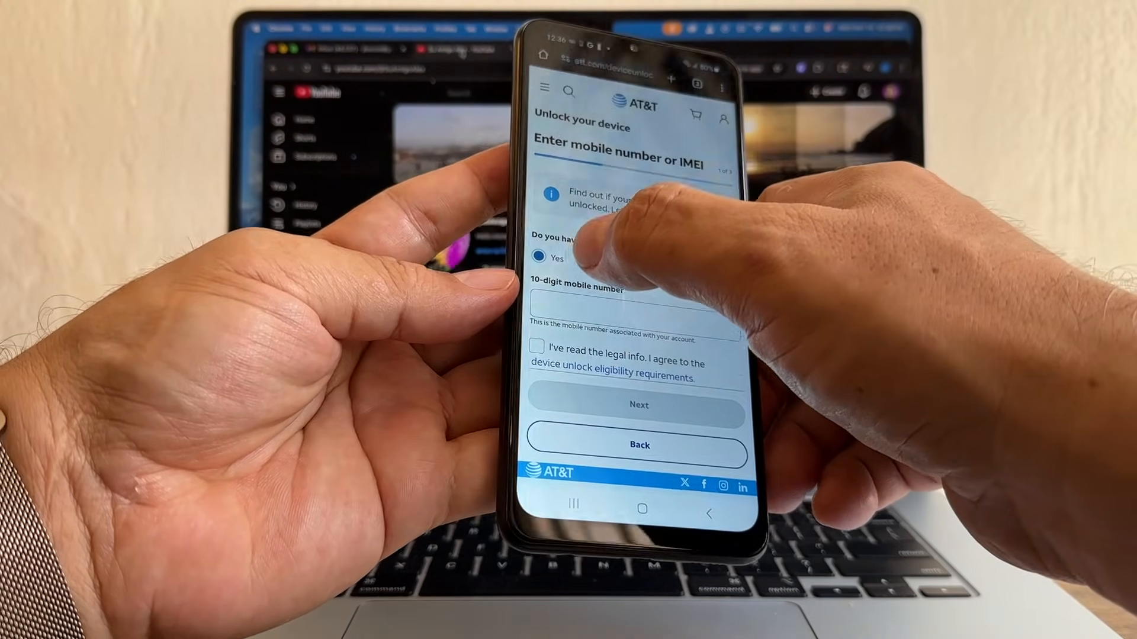
{"action": "left_click", "coordinate": [540, 258]}
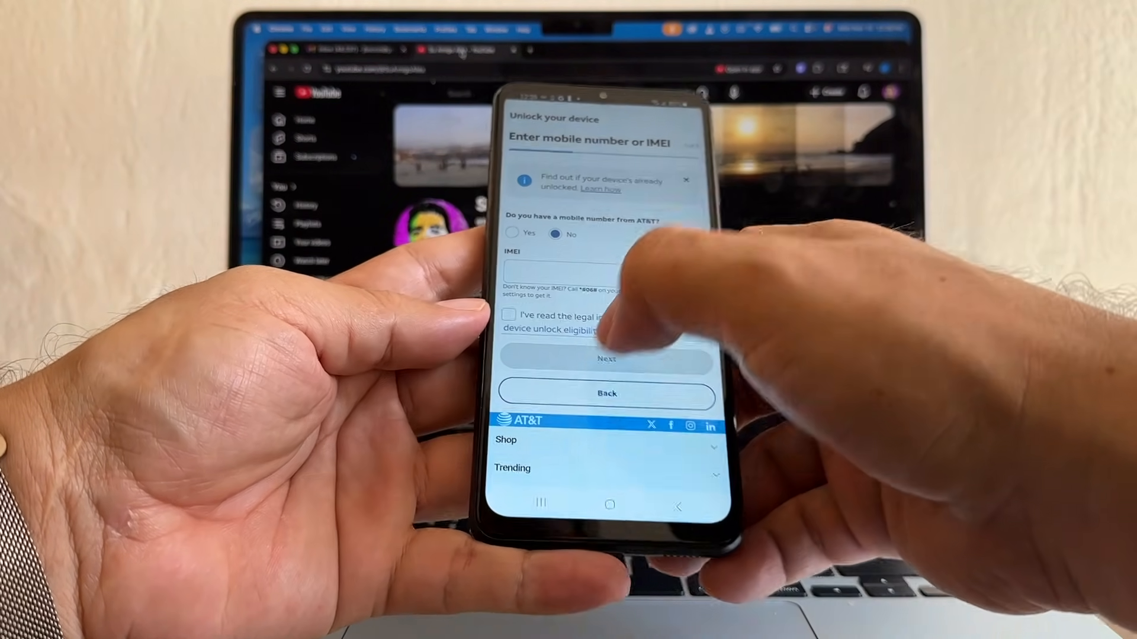
{"action": "left_click", "coordinate": [510, 314]}
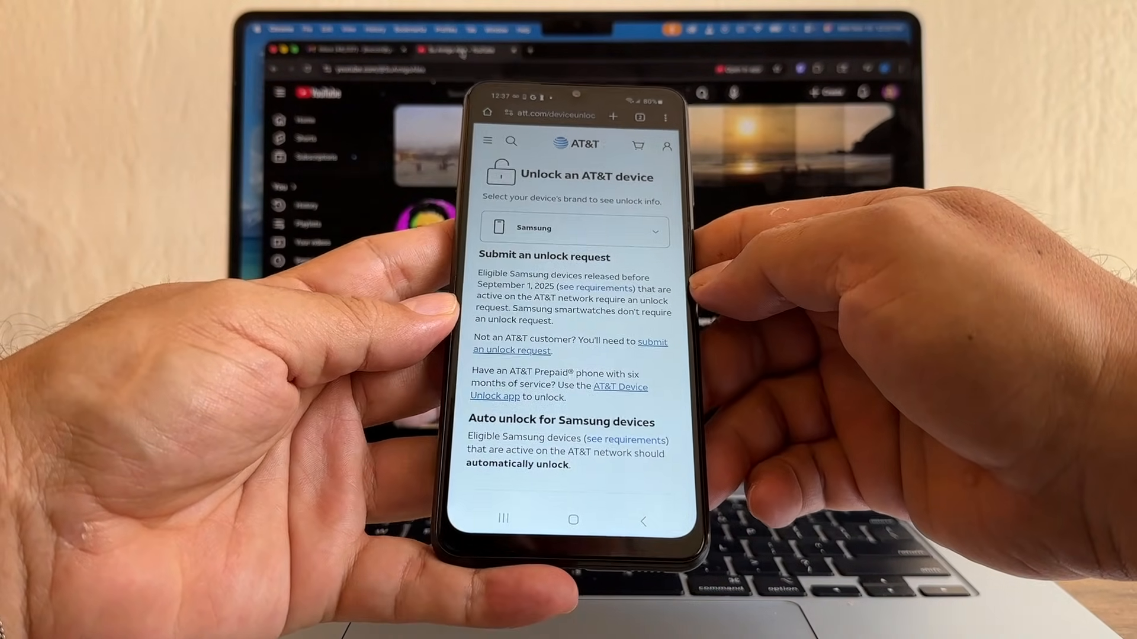
{"action": "left_click", "coordinate": [573, 229]}
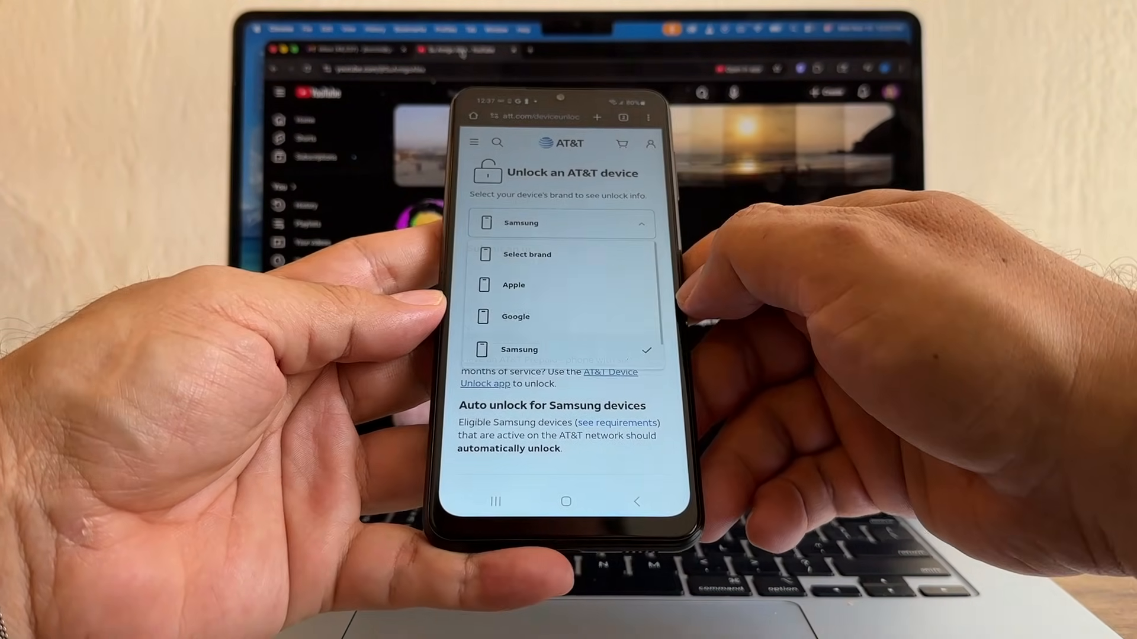